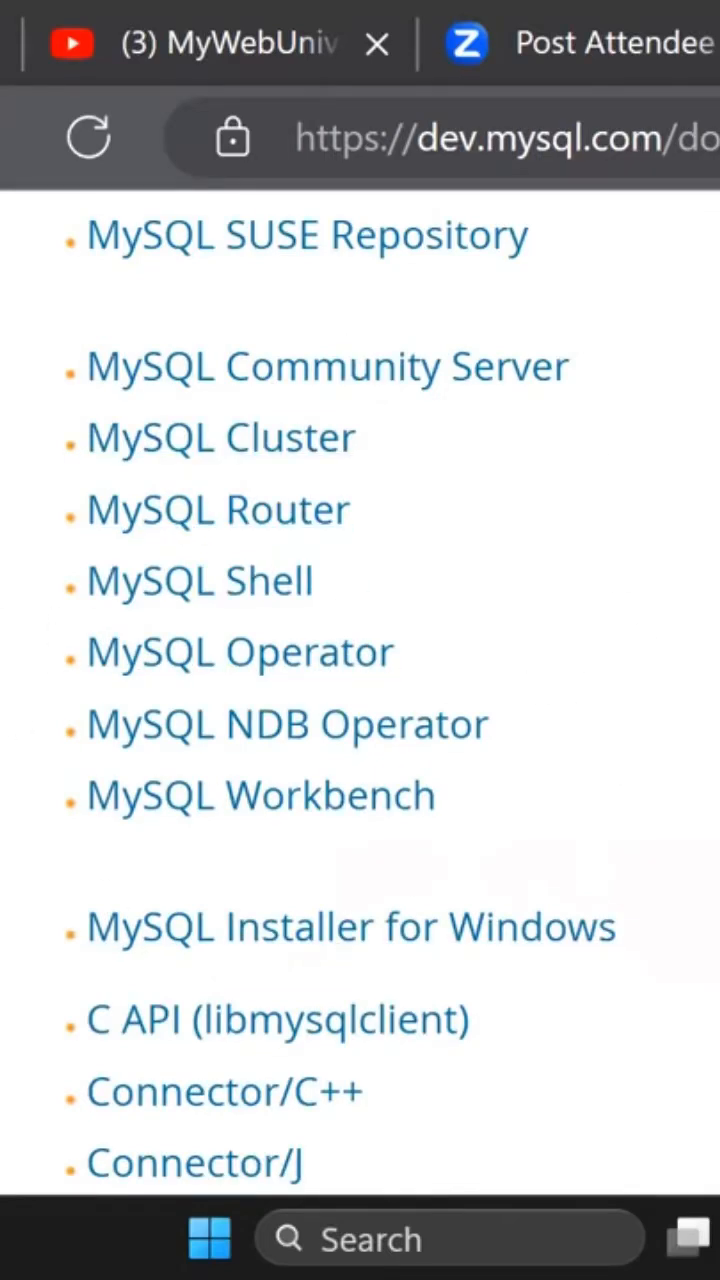
pyautogui.scroll(-3)
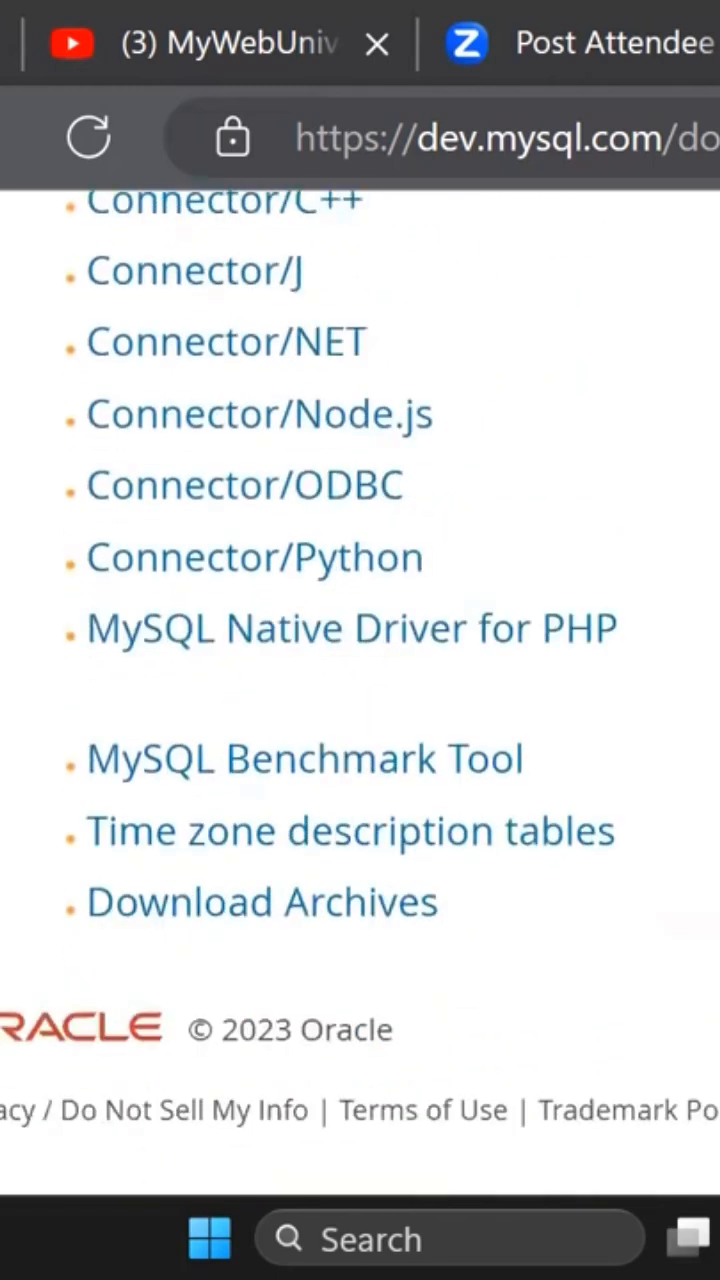
pyautogui.scroll(3)
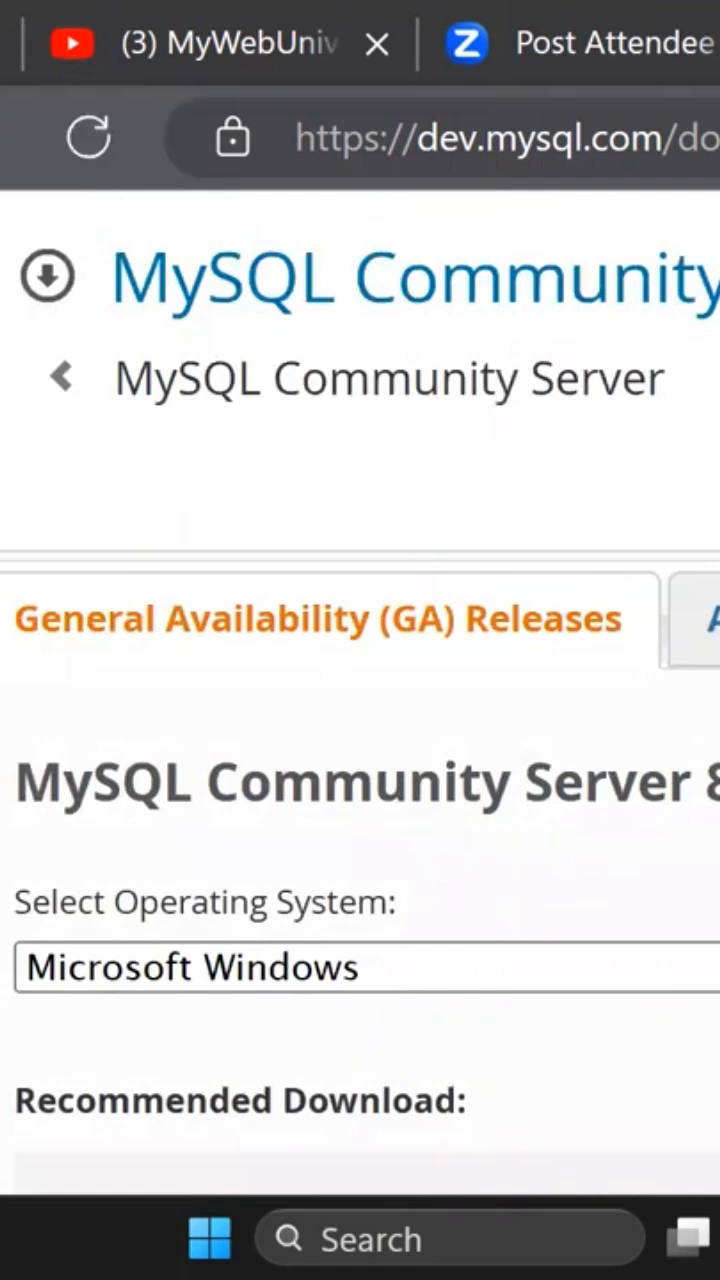
pyautogui.scroll(-3)
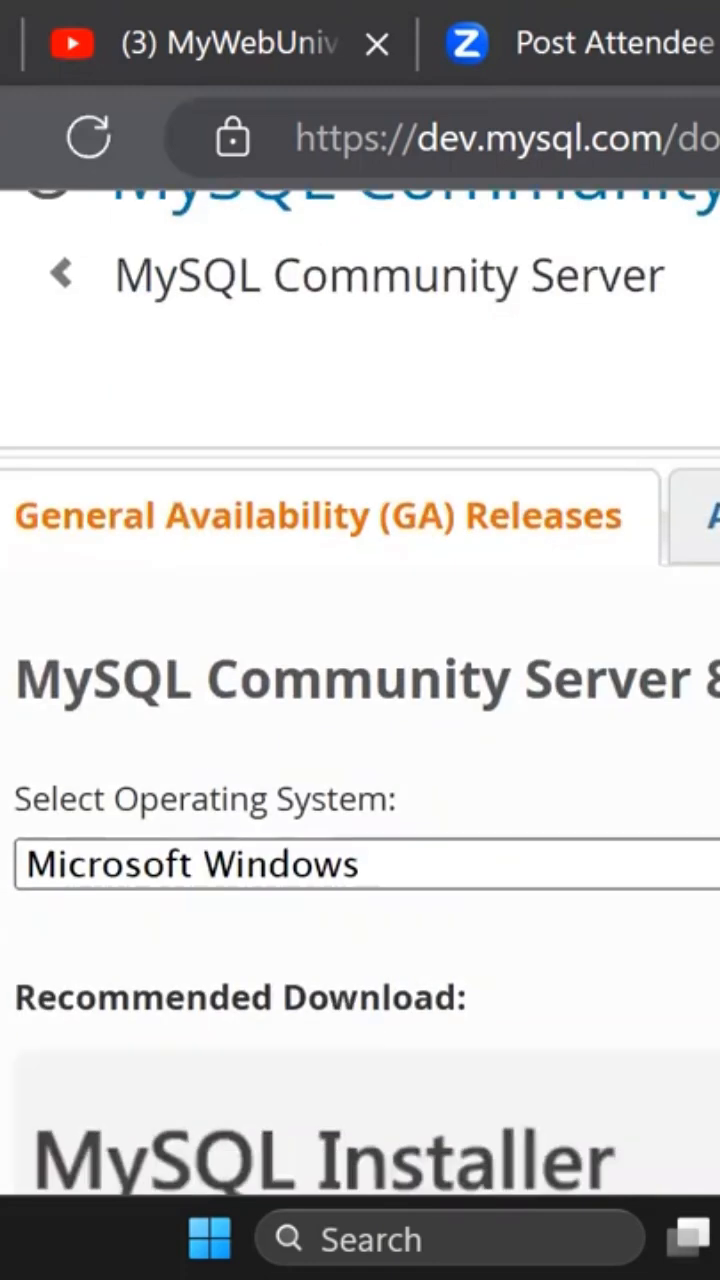
pyautogui.scroll(-3)
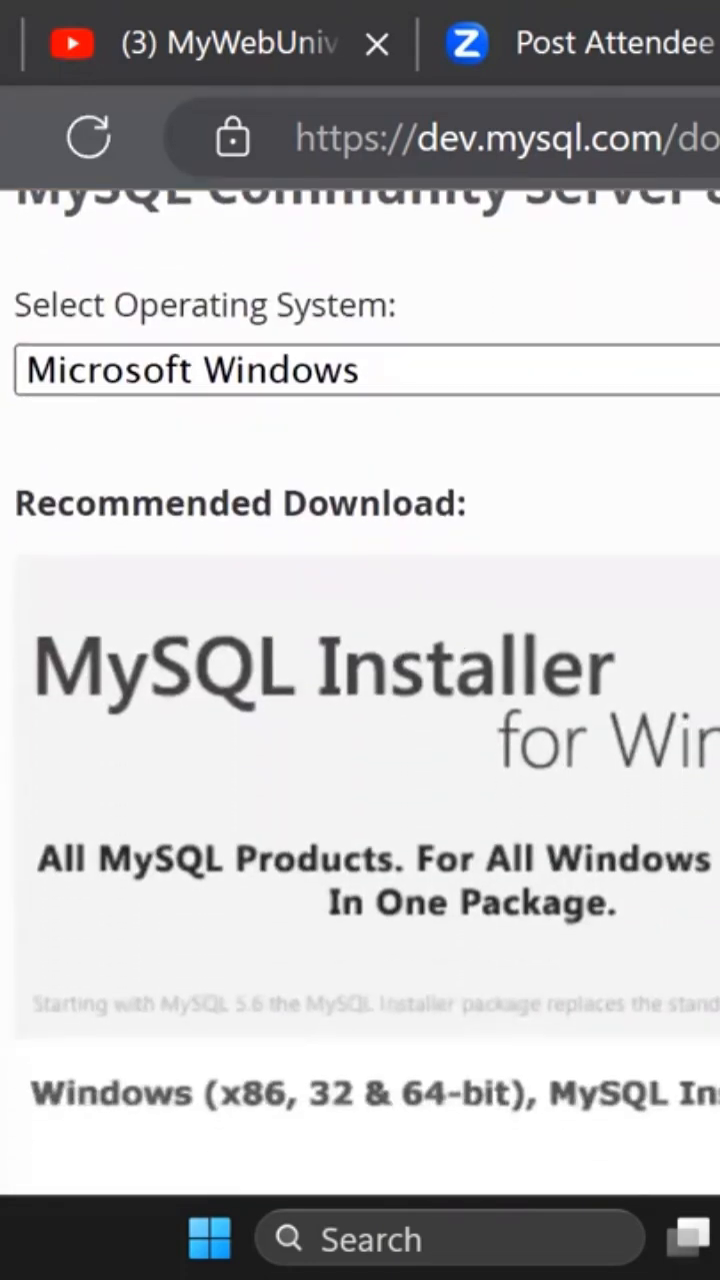